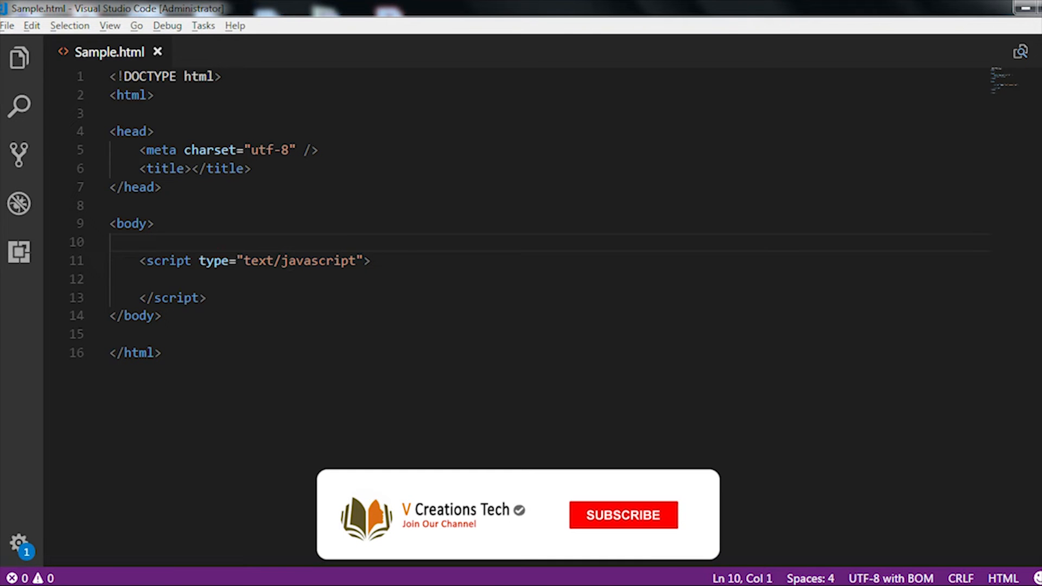
Add a div block containing the text 'Test' above the script block and save.
click(622, 515)
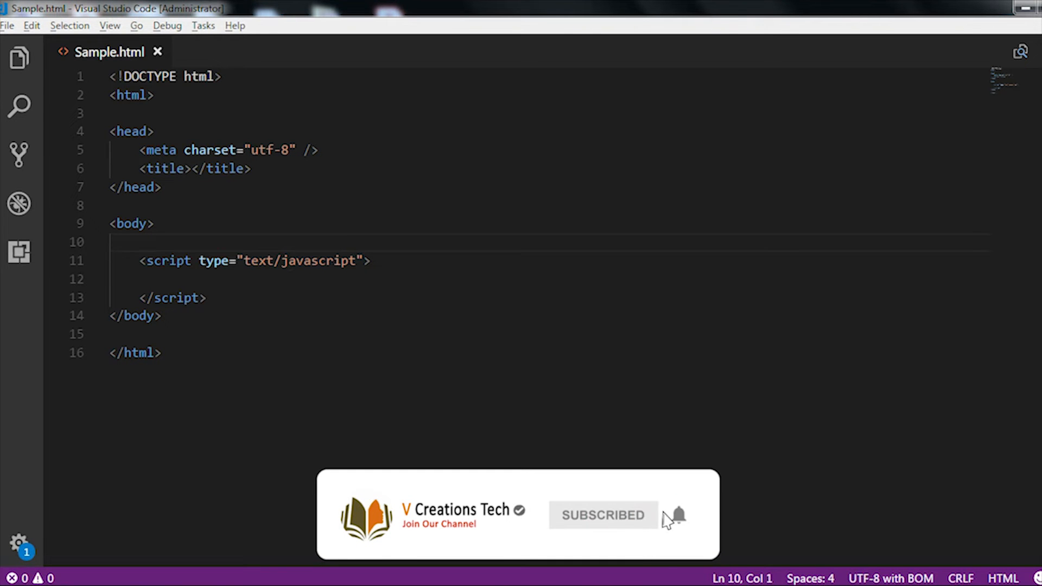
mouse_move(678, 515)
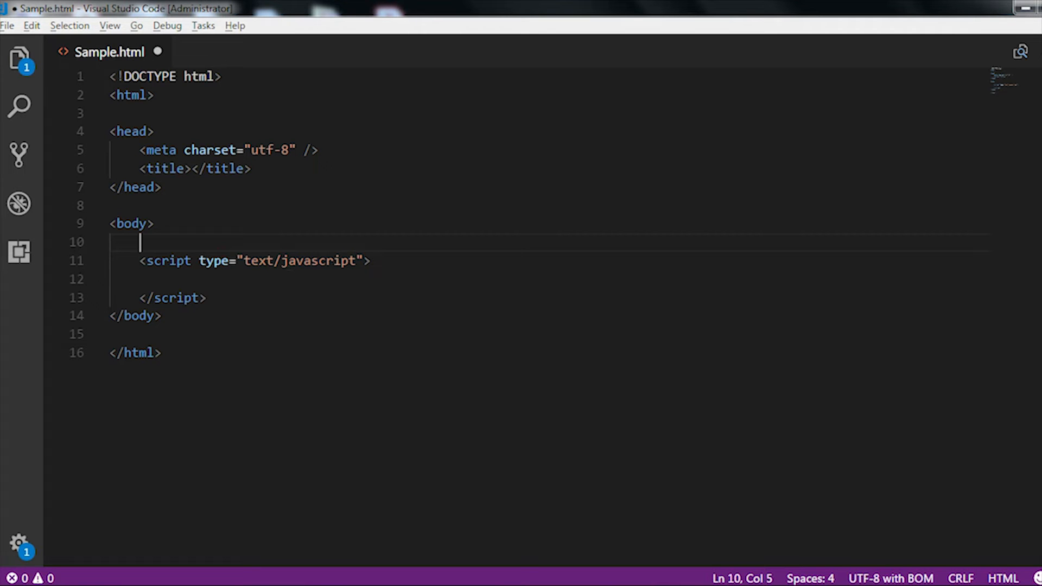
text(<div>)
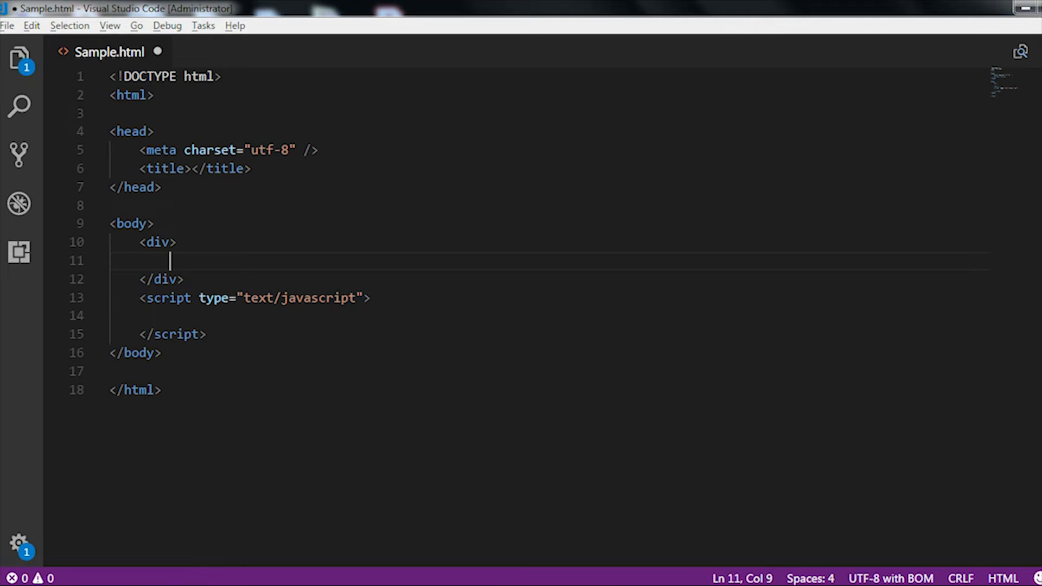
text(Test)
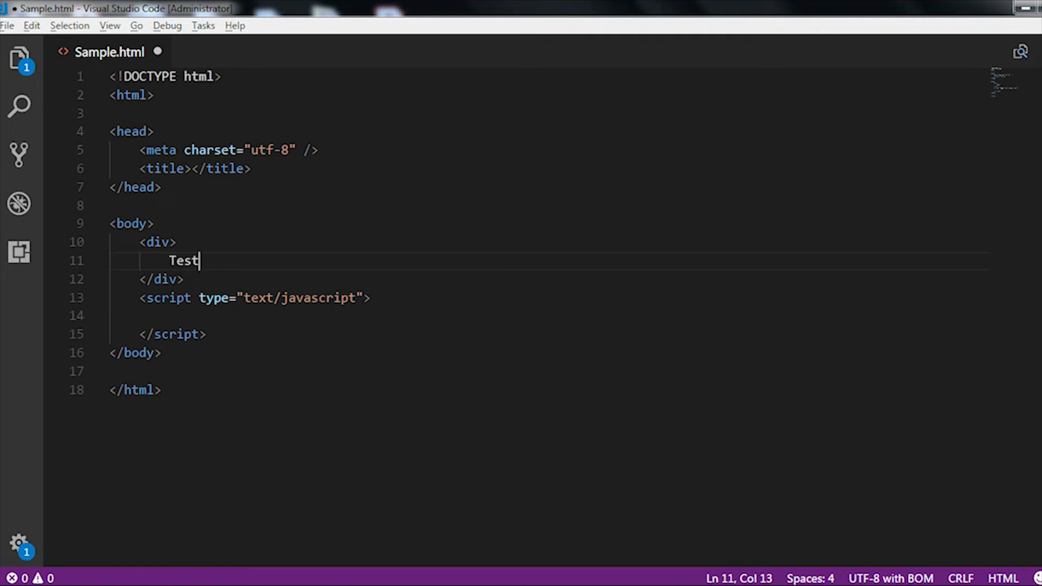
key(ctrl+s)
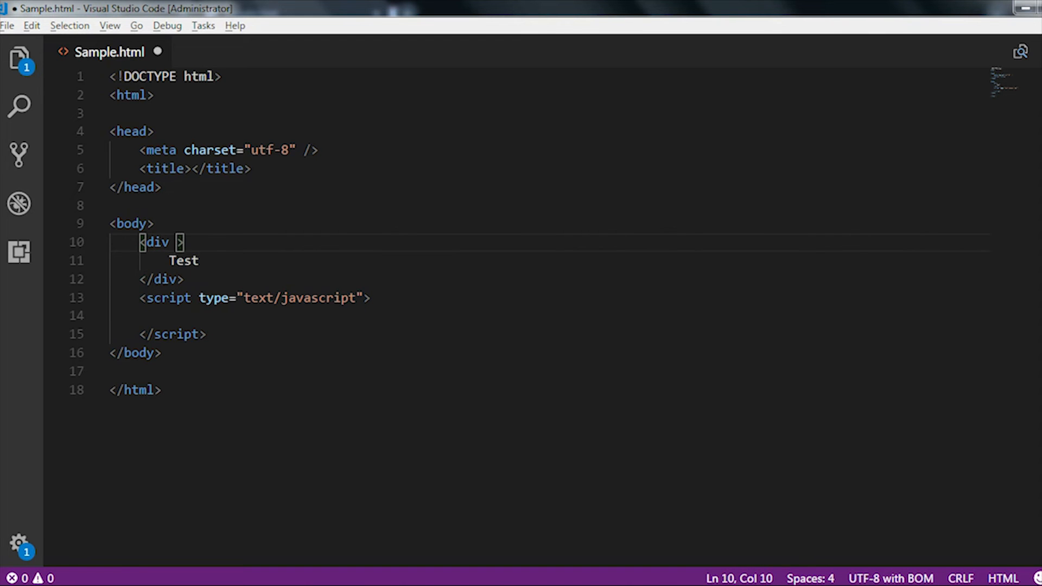
Give the div id="testDiv", save, and place the cursor on the script's empty line.
text(id=")
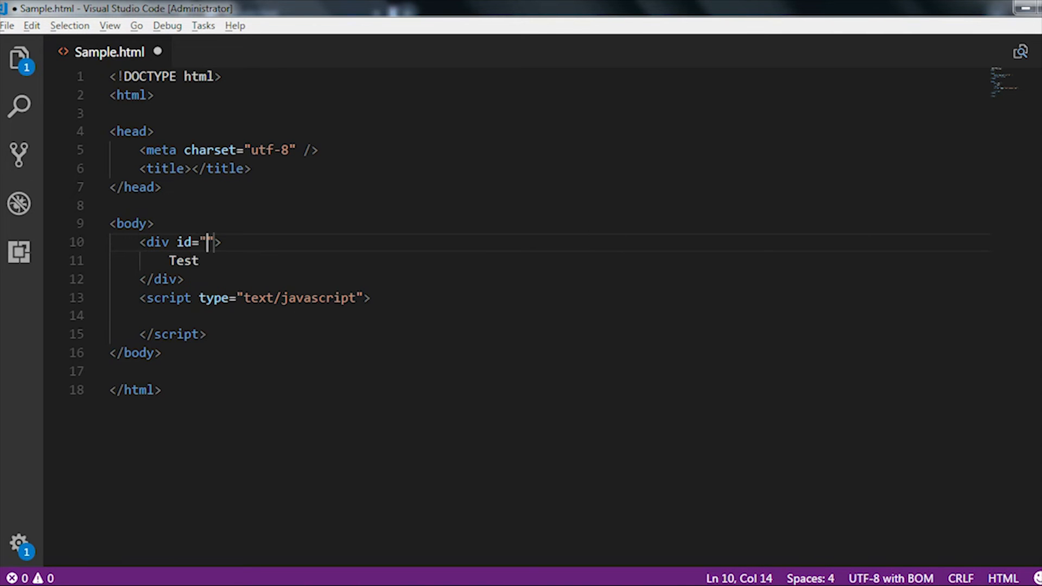
text(tes)
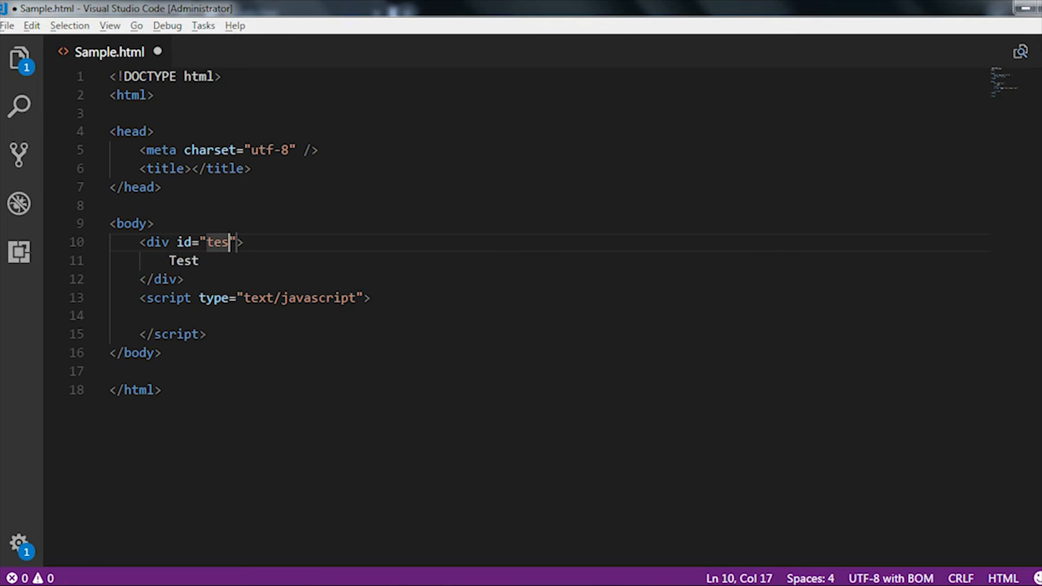
text(tDiv)
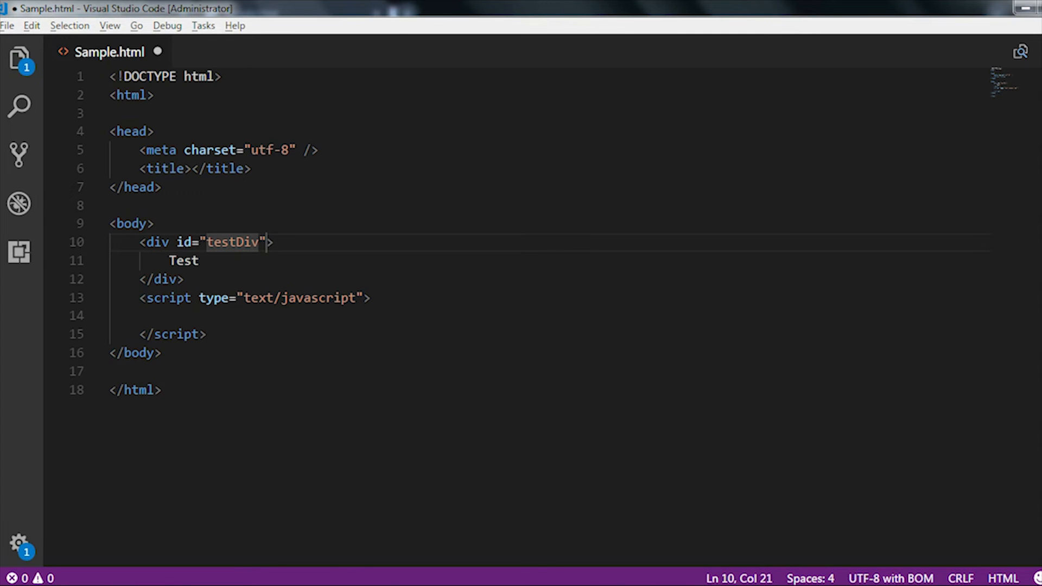
key(ctrl+s)
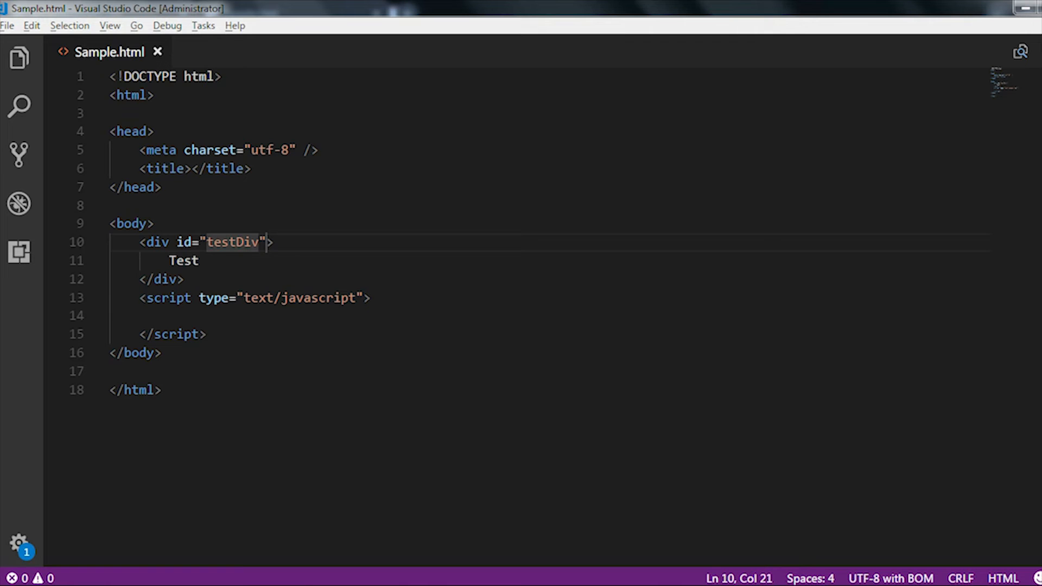
double_click(183, 261)
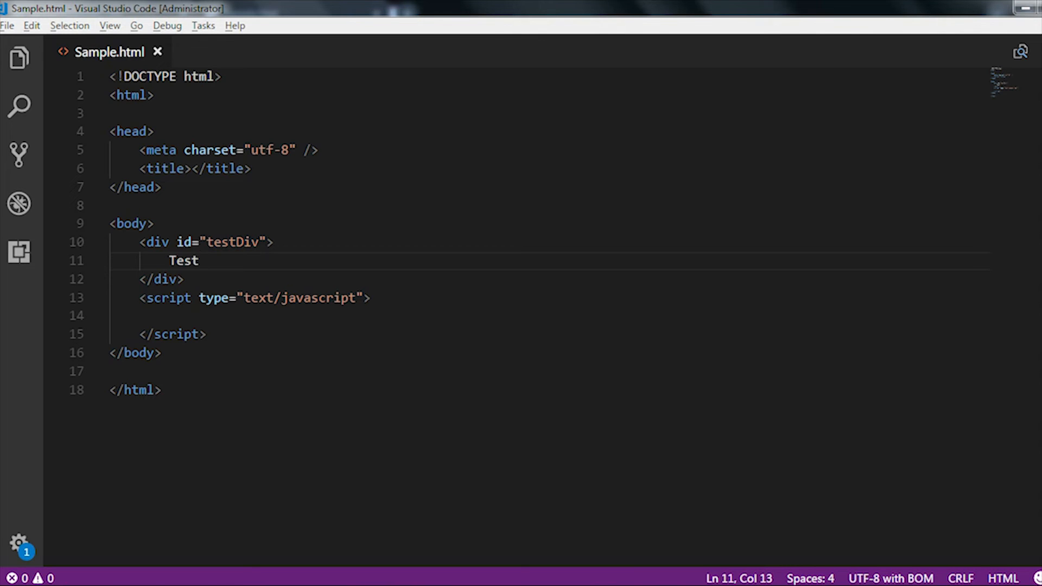
click(133, 316)
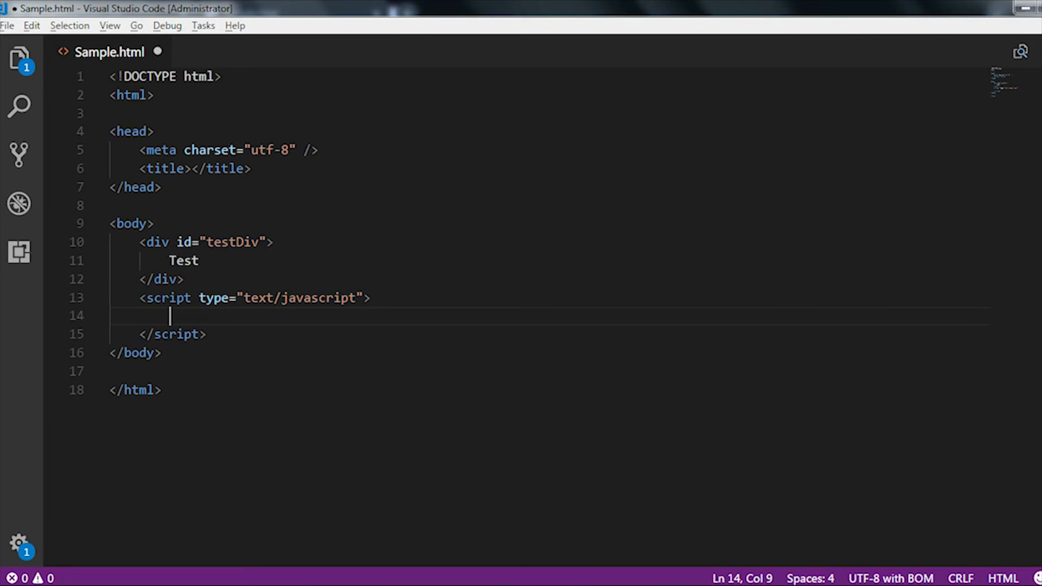
Write document.getElementById("testDiv").innerHTML = ""; inside the script block.
text(document)
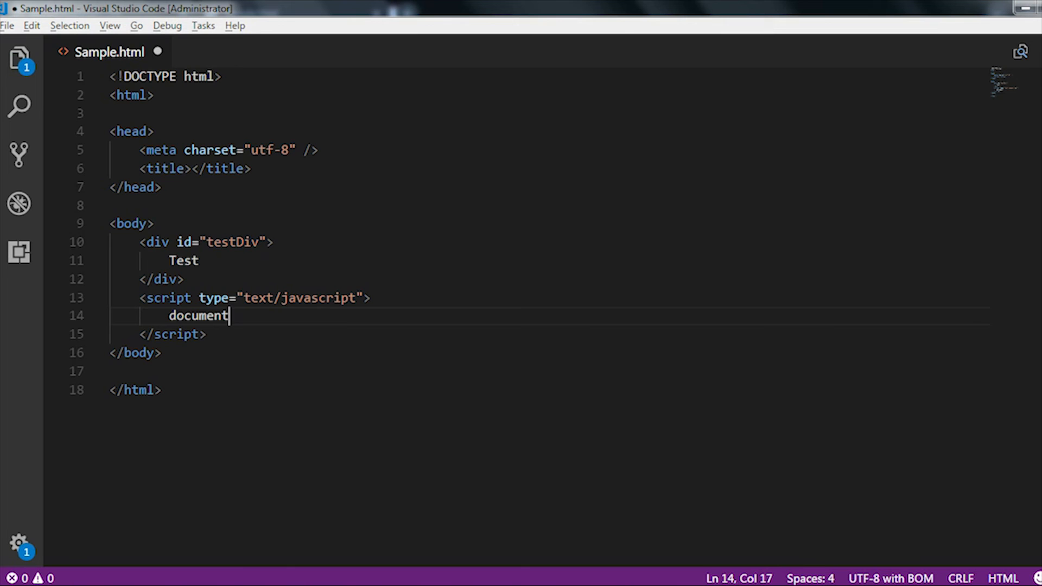
text(.getElementById()
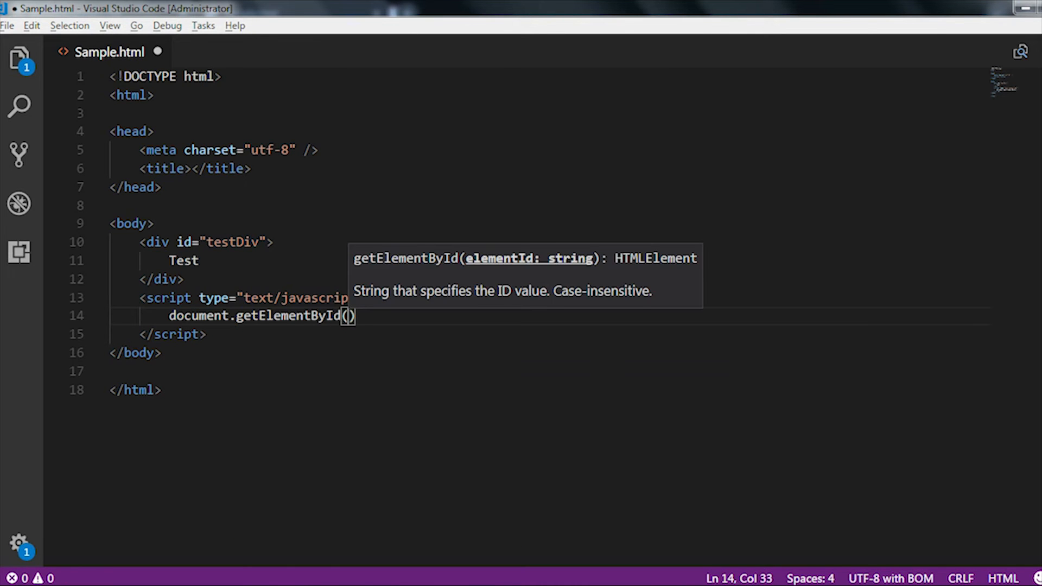
text(")
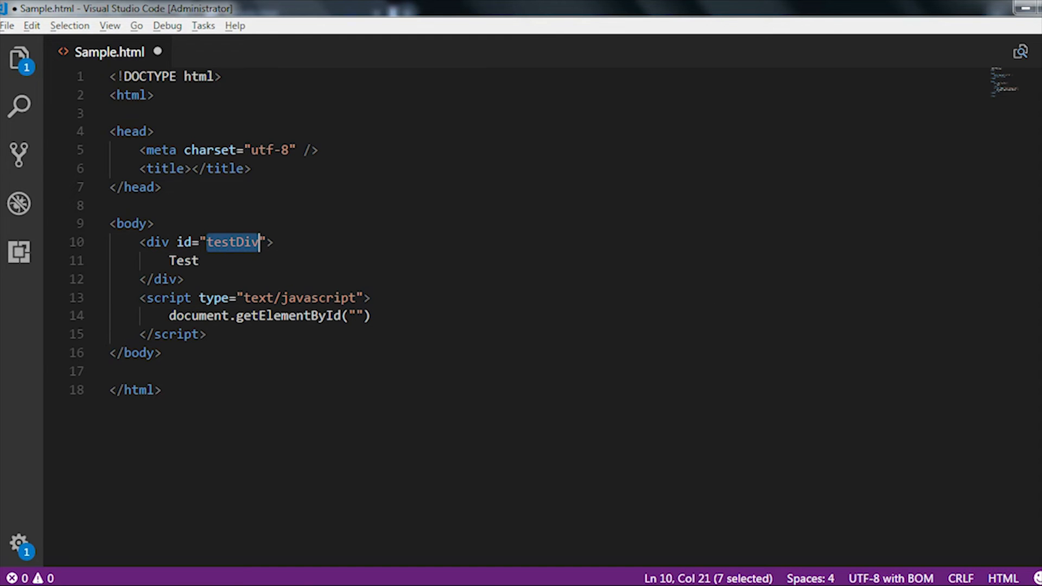
click(358, 316)
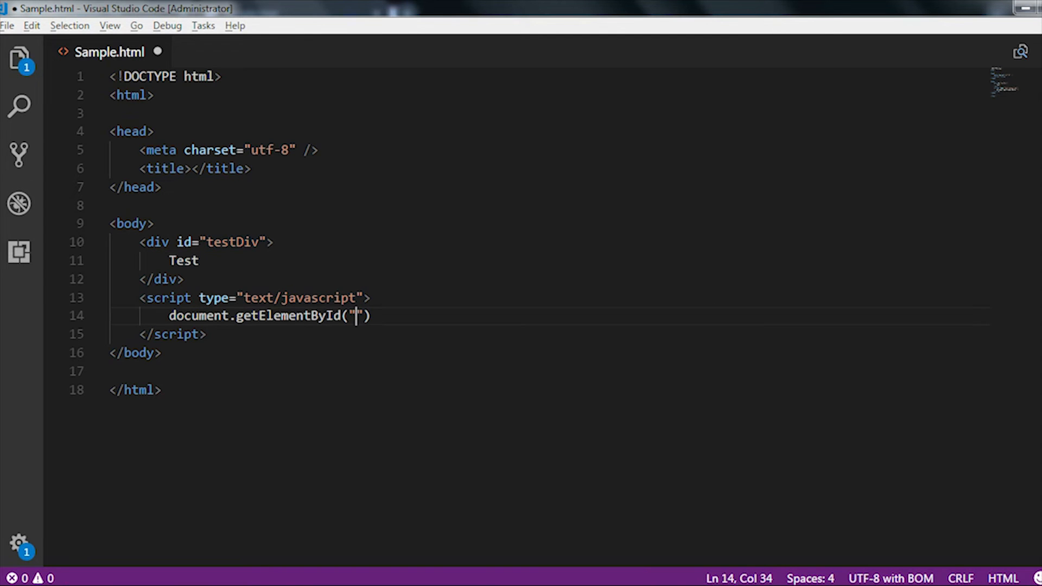
text(testDiv)
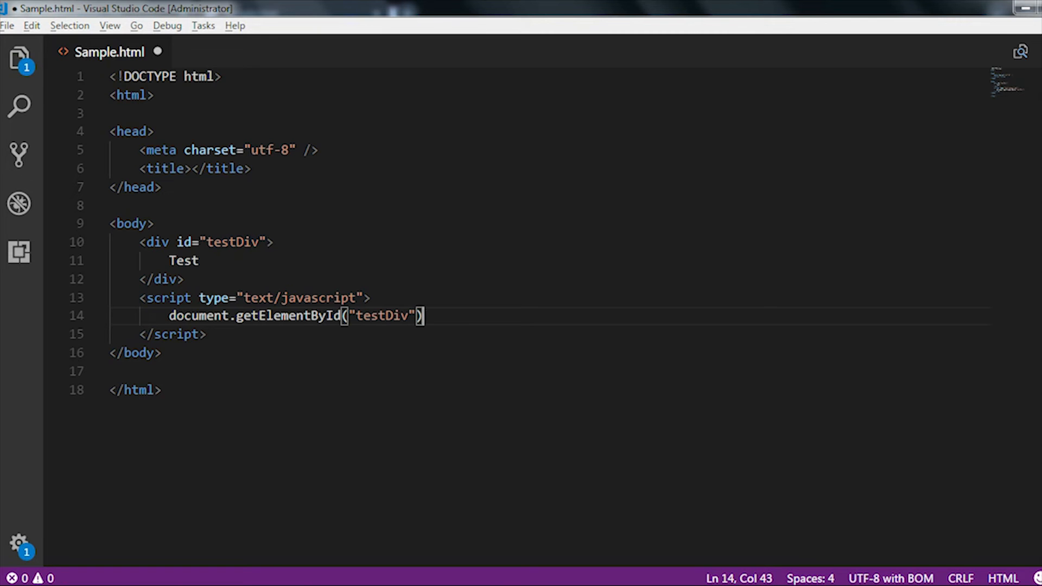
text(.innerHTML)
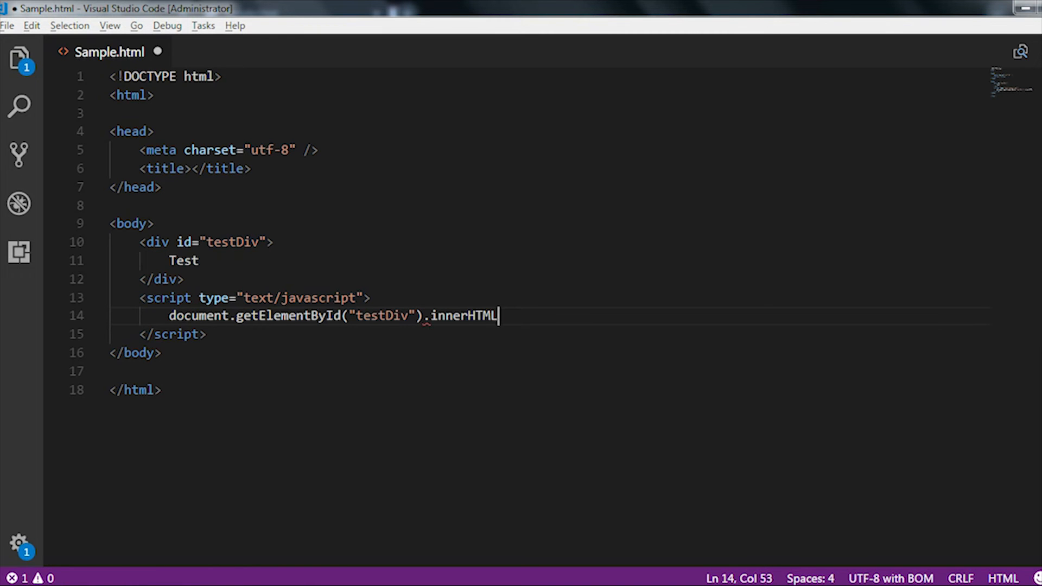
text(=)
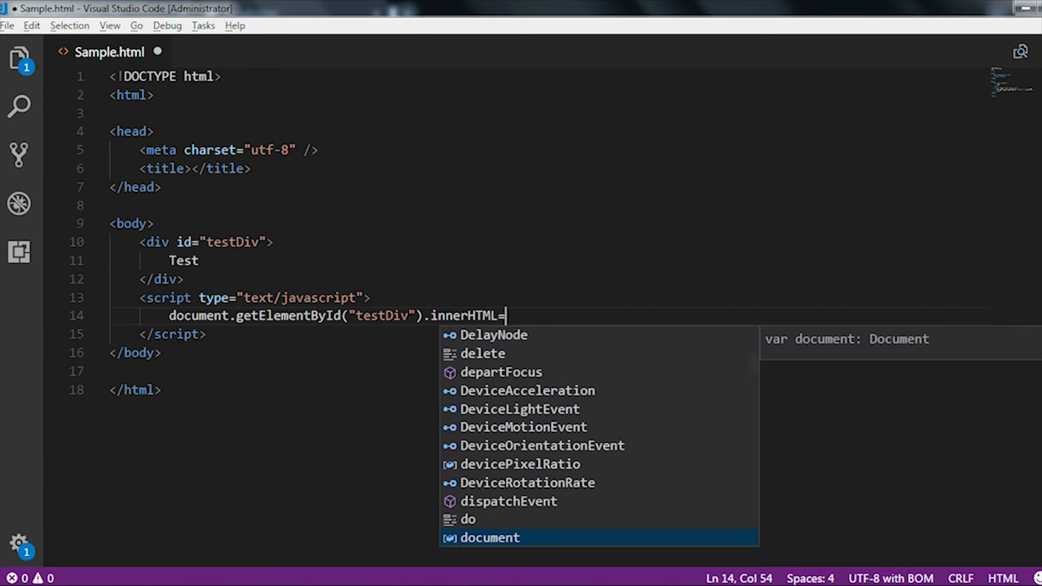
key(Escape)
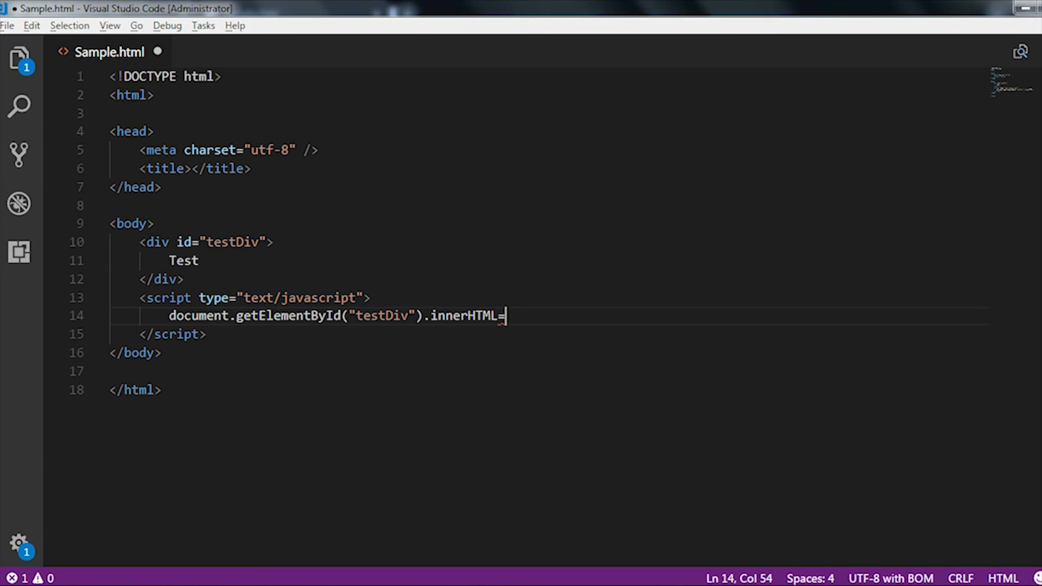
text("")
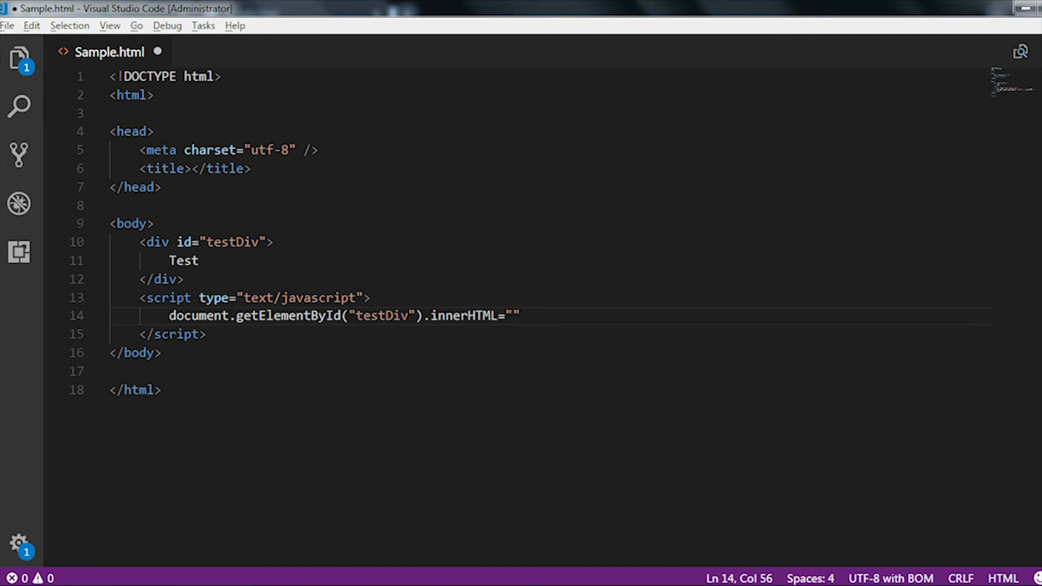
text(;)
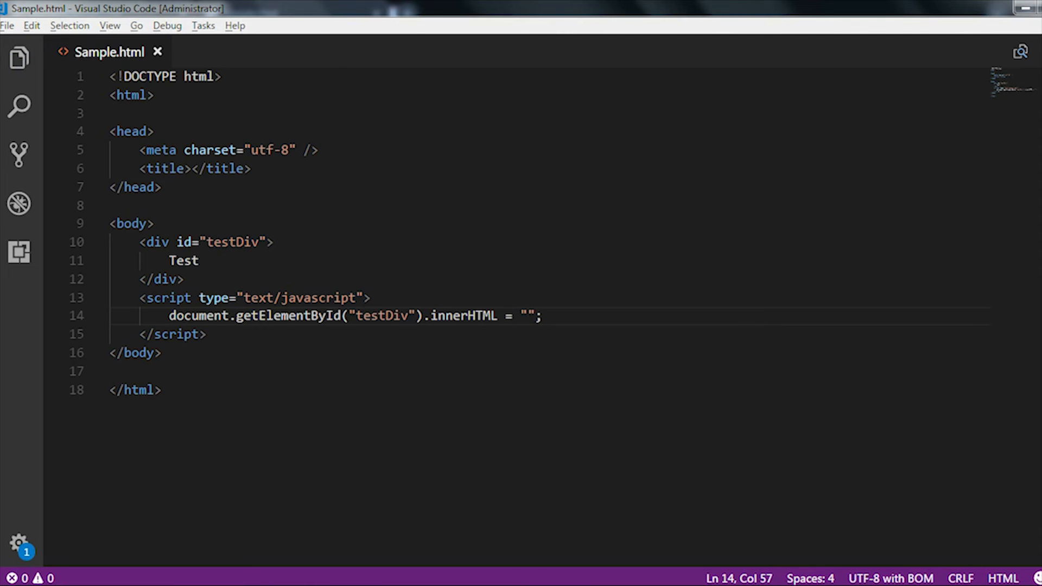
Put 'Hello World' between the empty quotes of the innerHTML assignment.
text(Hello)
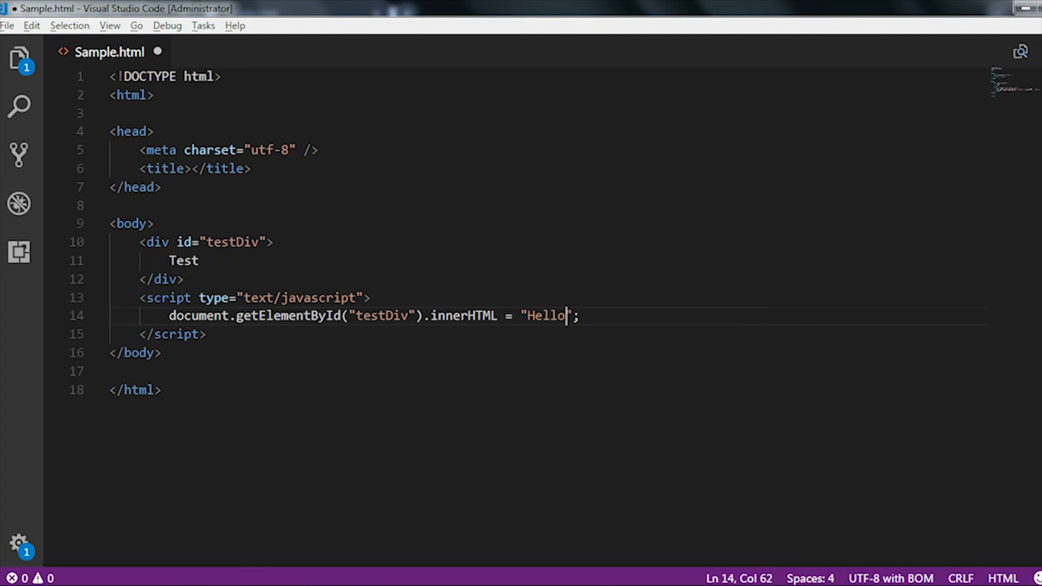
text(Wor)
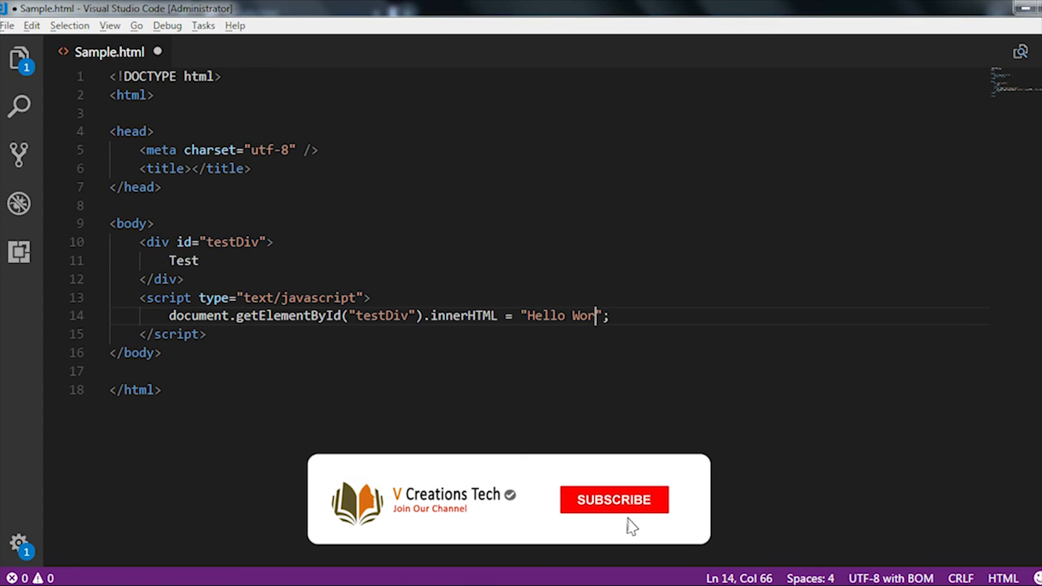
text(ld)
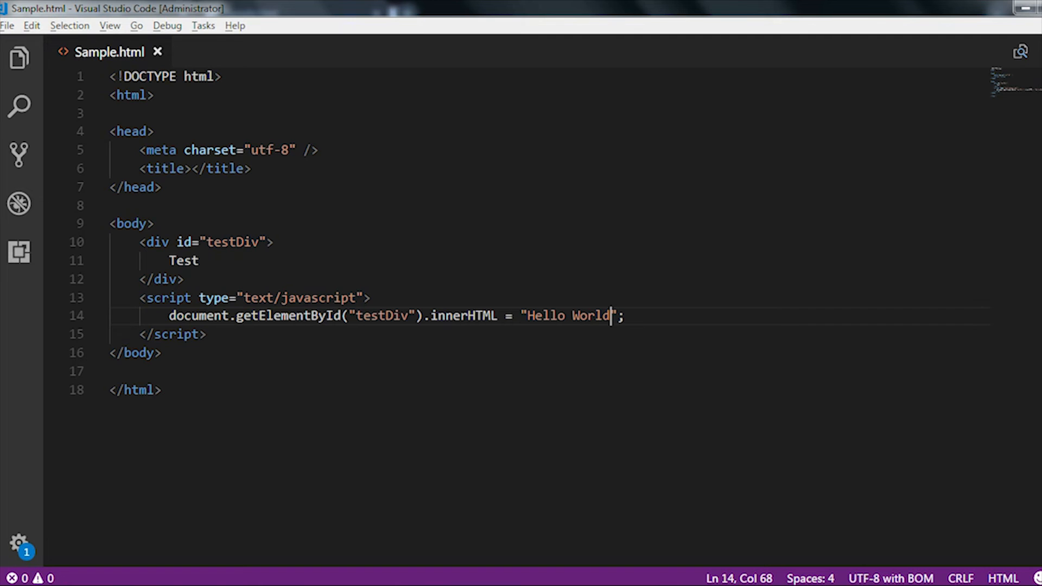
click(139, 297)
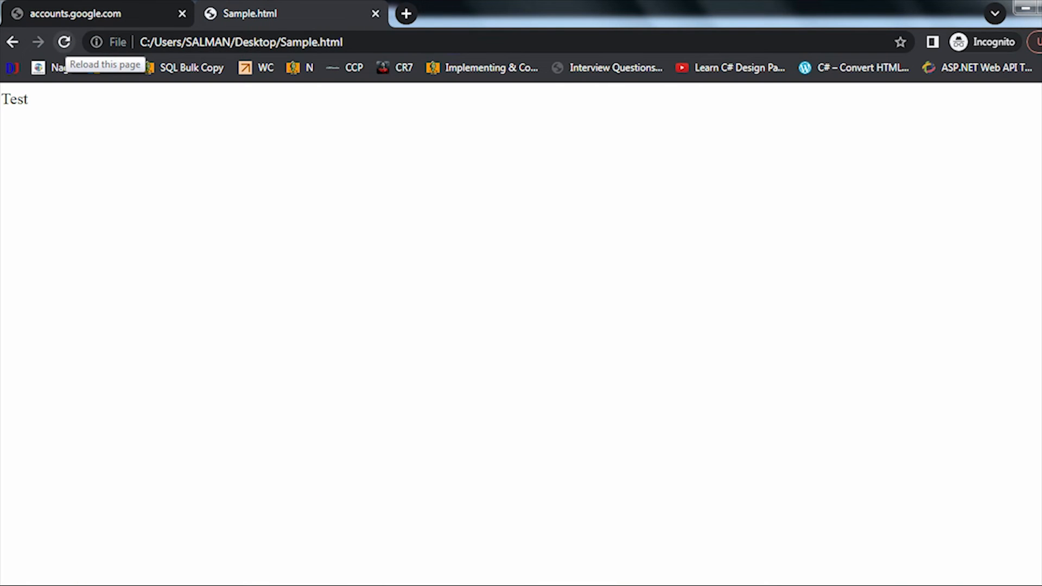
Reload Sample.html in Chrome to see the script's effect.
click(64, 42)
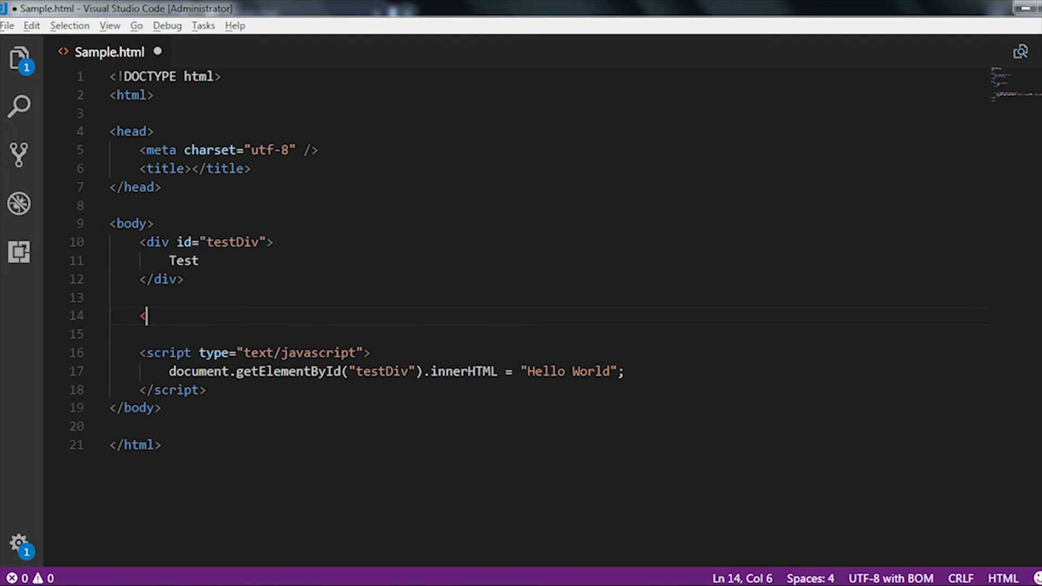
Add <p id="testPara">Test Paragraph</p> above the script and select testPara.
text(p></p>)
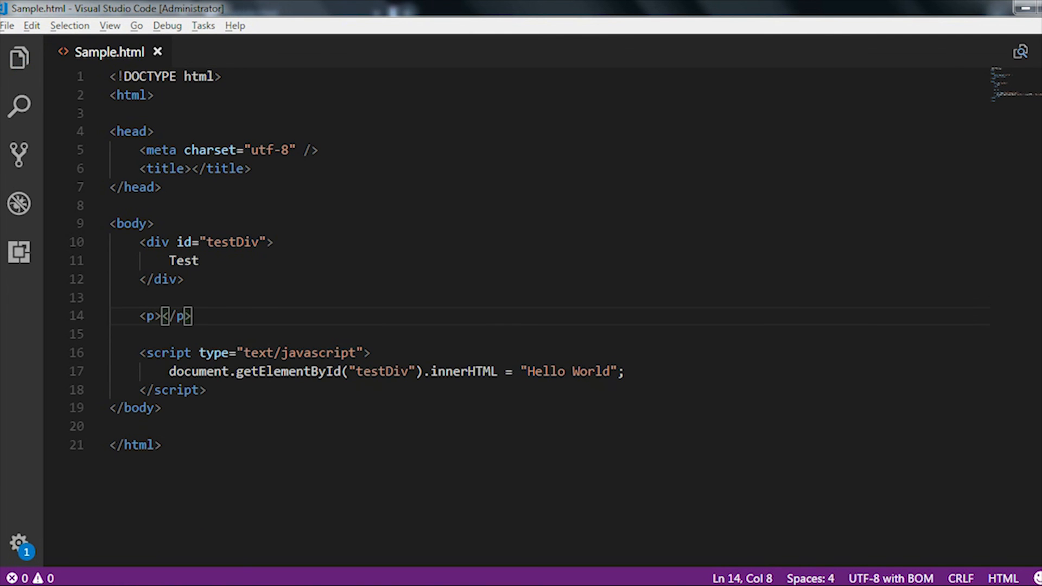
text(Test)
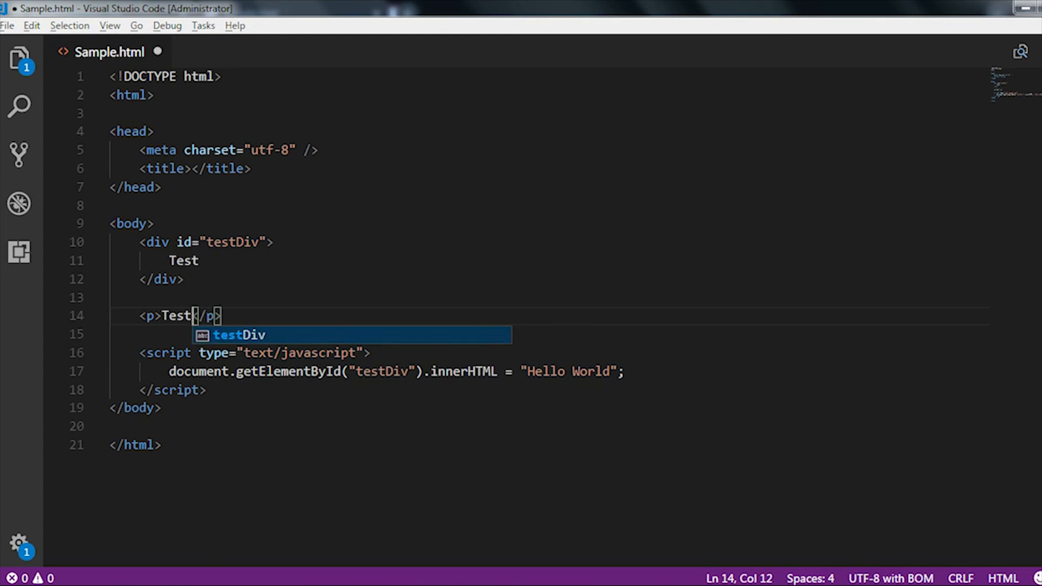
text(Paragraph)
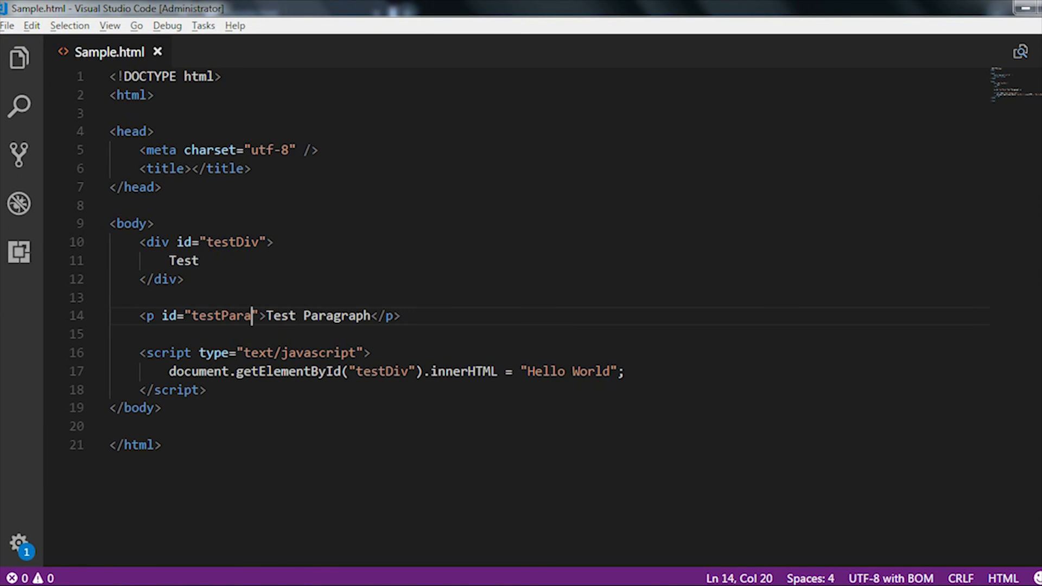
double_click(222, 316)
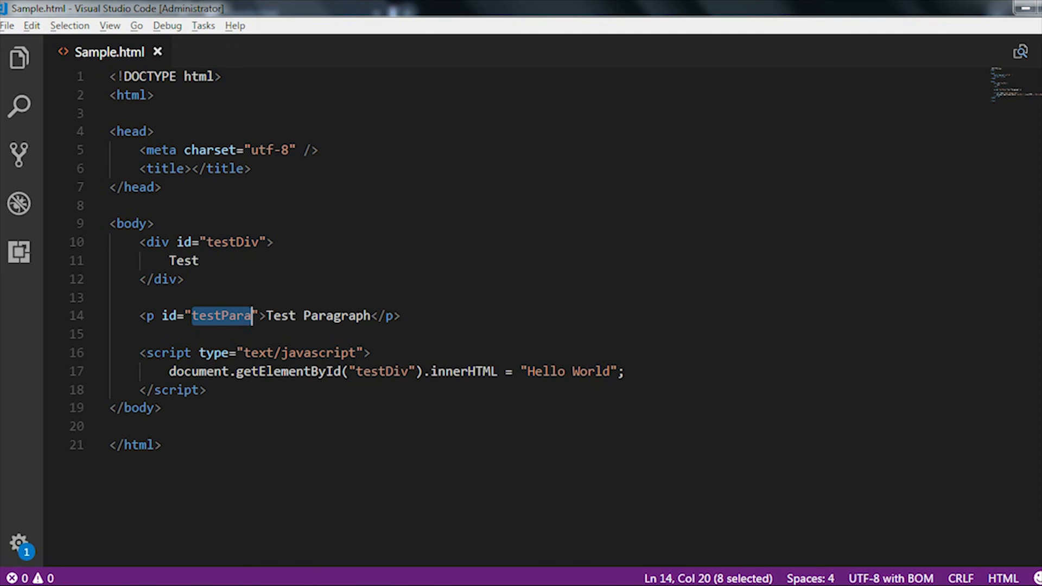
Replace testDiv with testPara in getElementById and save the file.
double_click(382, 371)
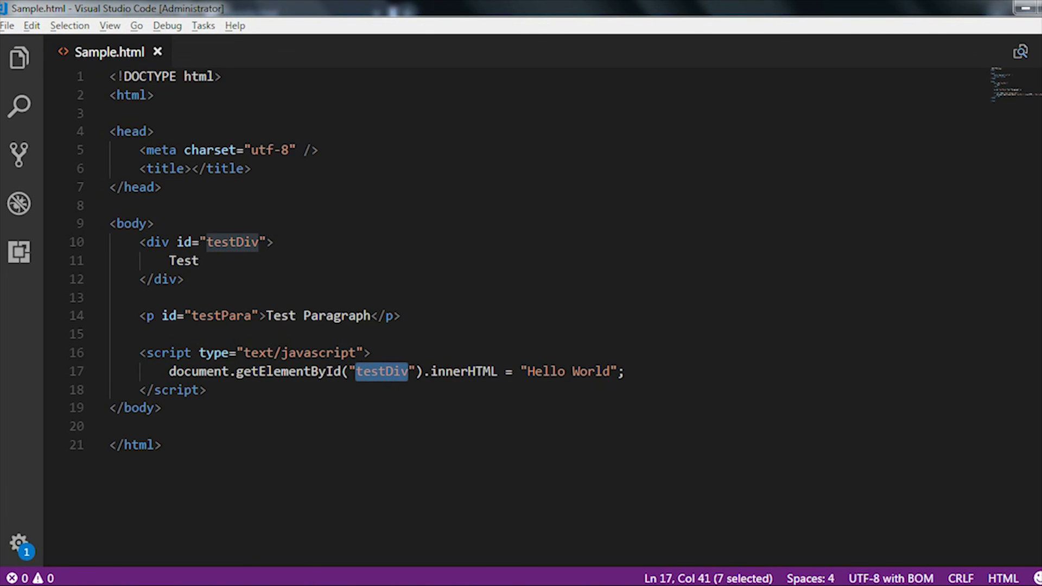
text(testPara)
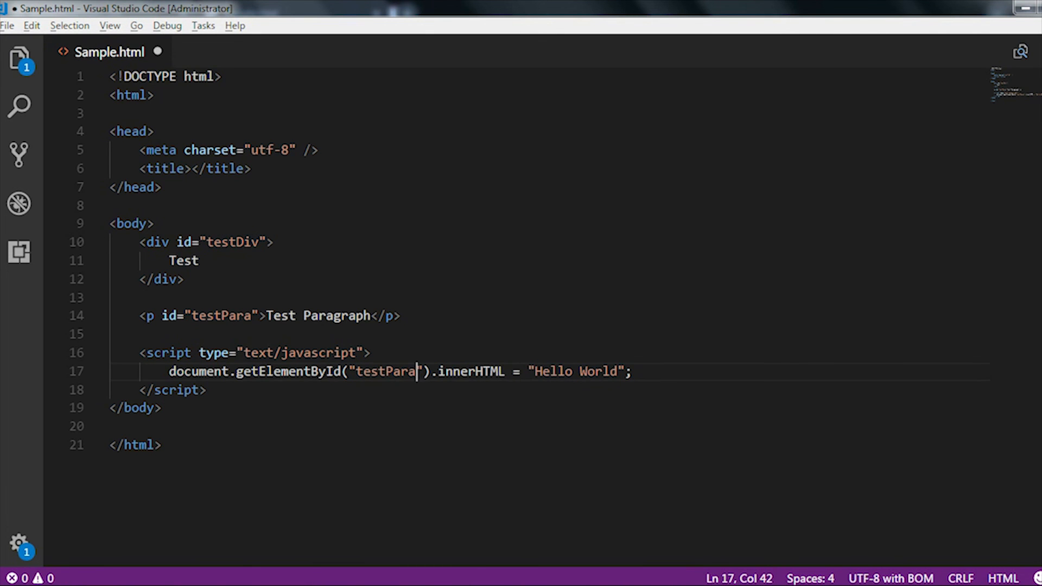
key(ctrl+s)
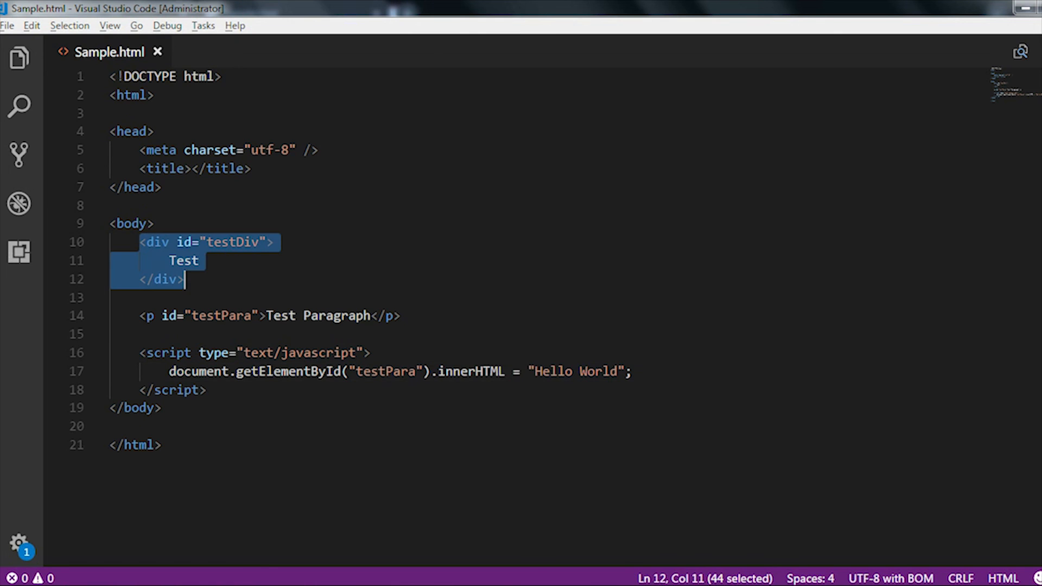
click(184, 280)
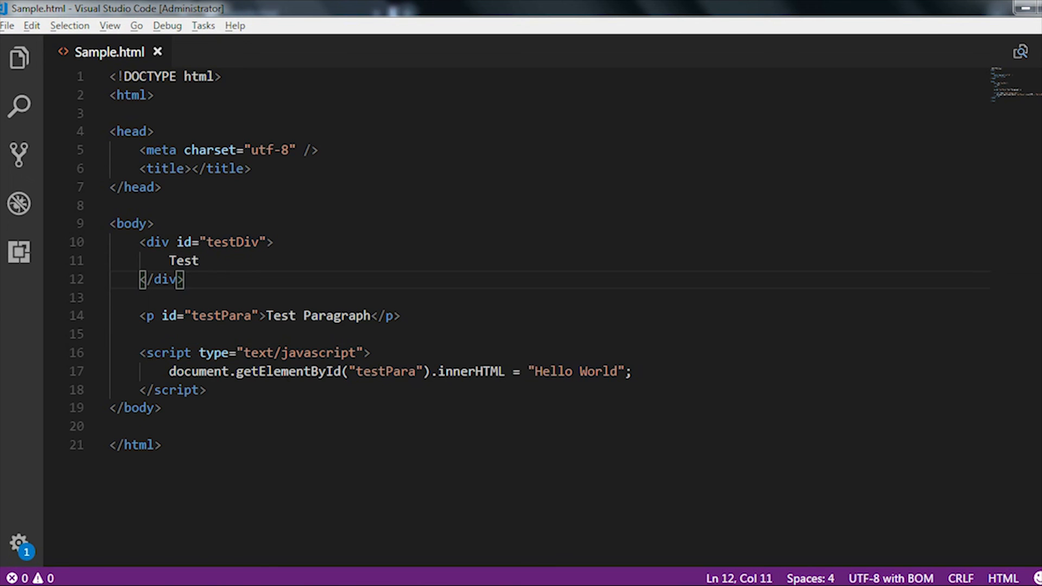
click(137, 407)
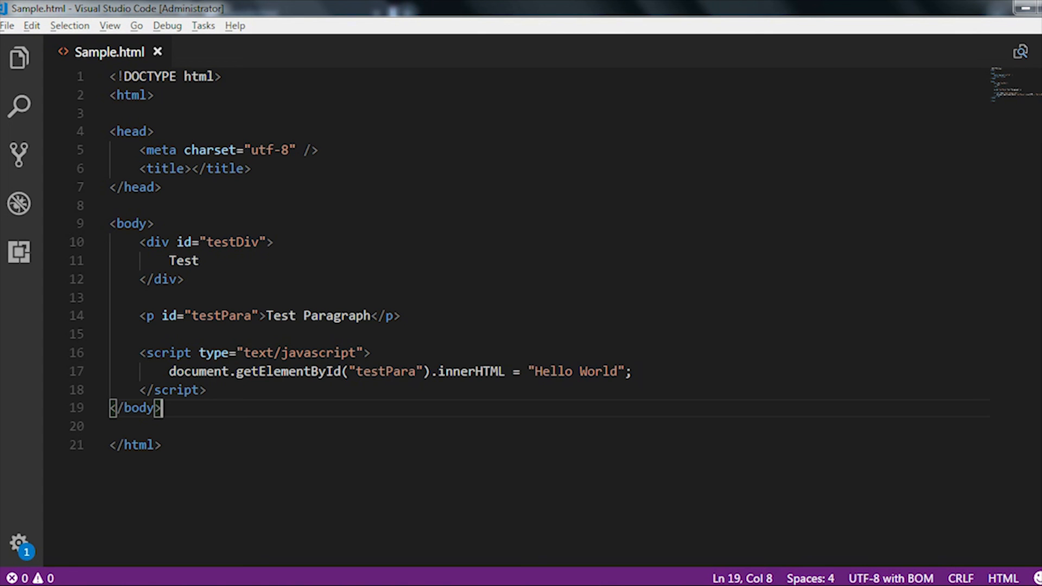
click(153, 242)
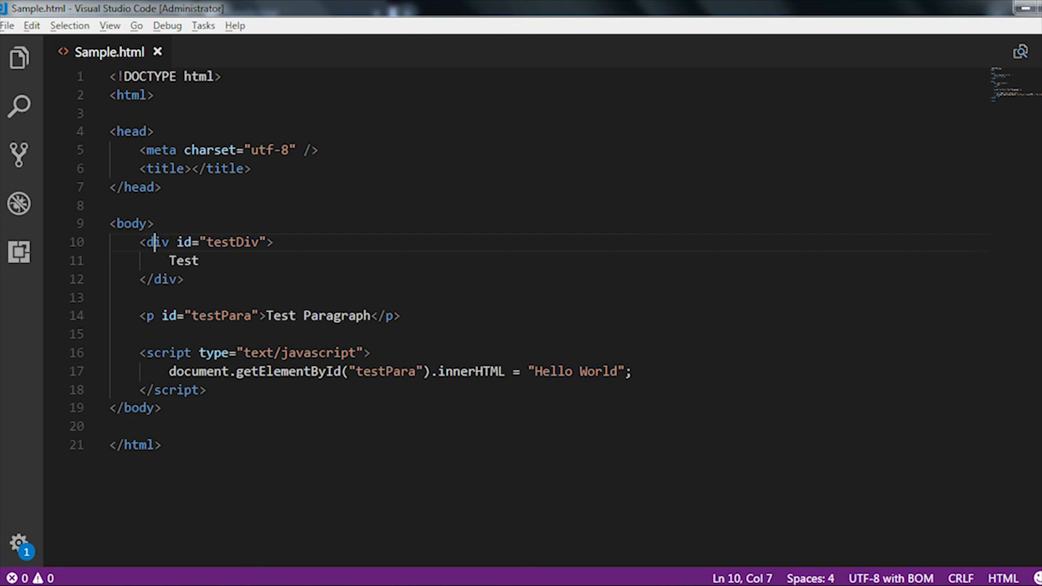
click(152, 315)
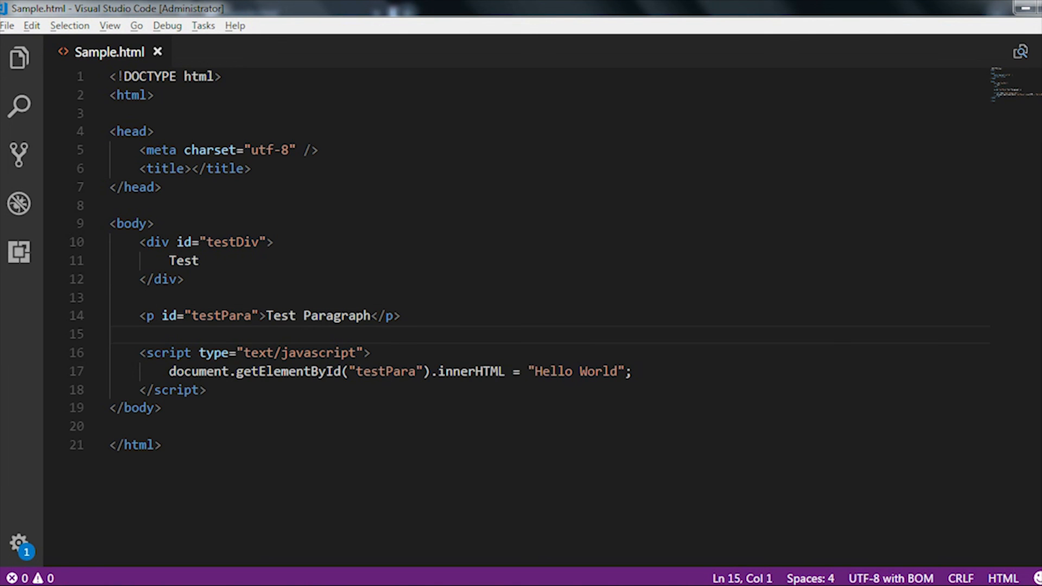
click(110, 334)
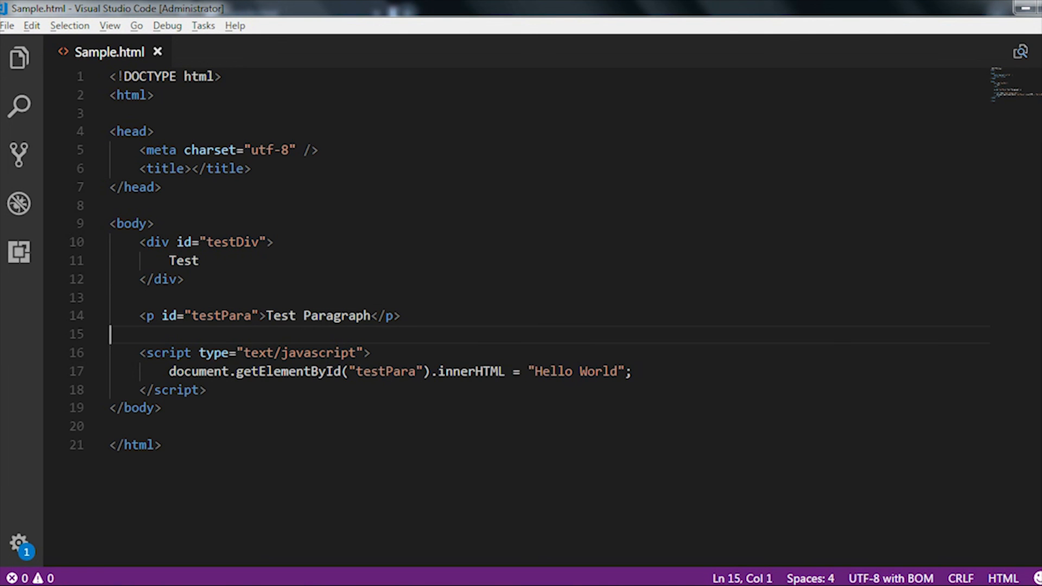